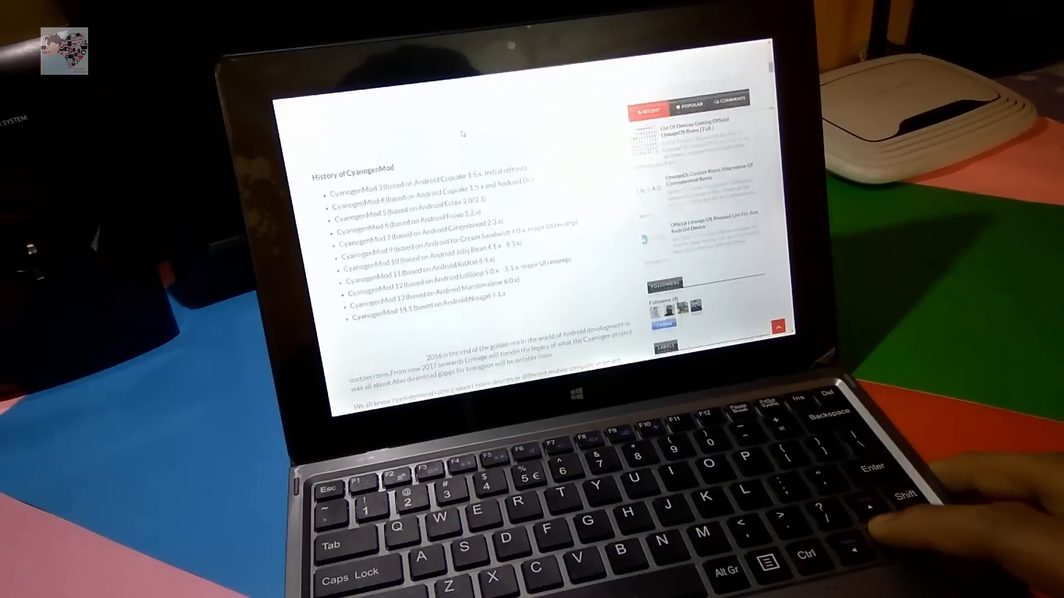
pyautogui.scroll(-3)
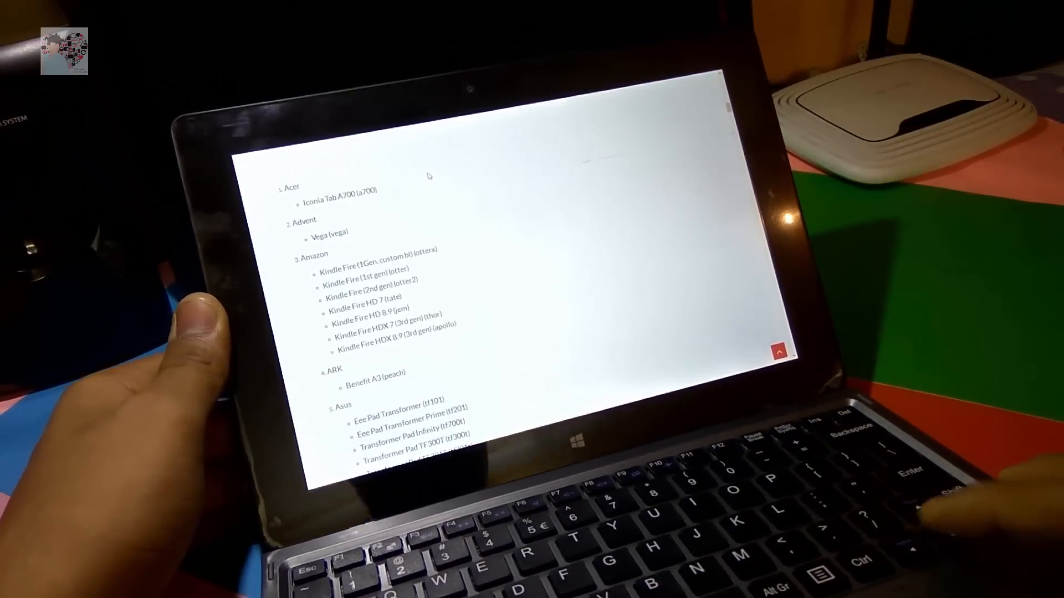
pyautogui.scroll(-3)
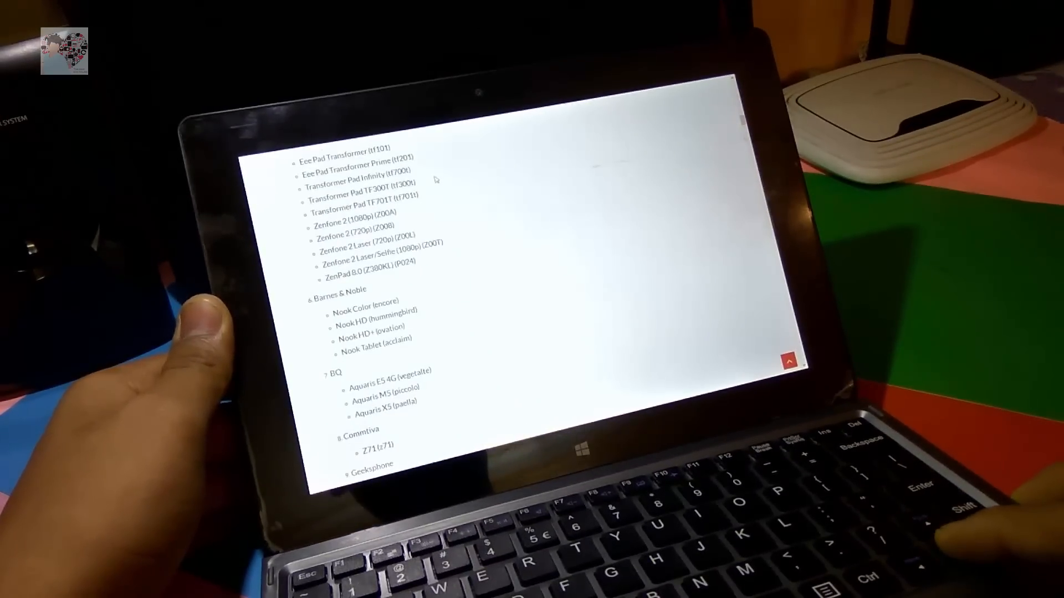
pyautogui.scroll(-3)
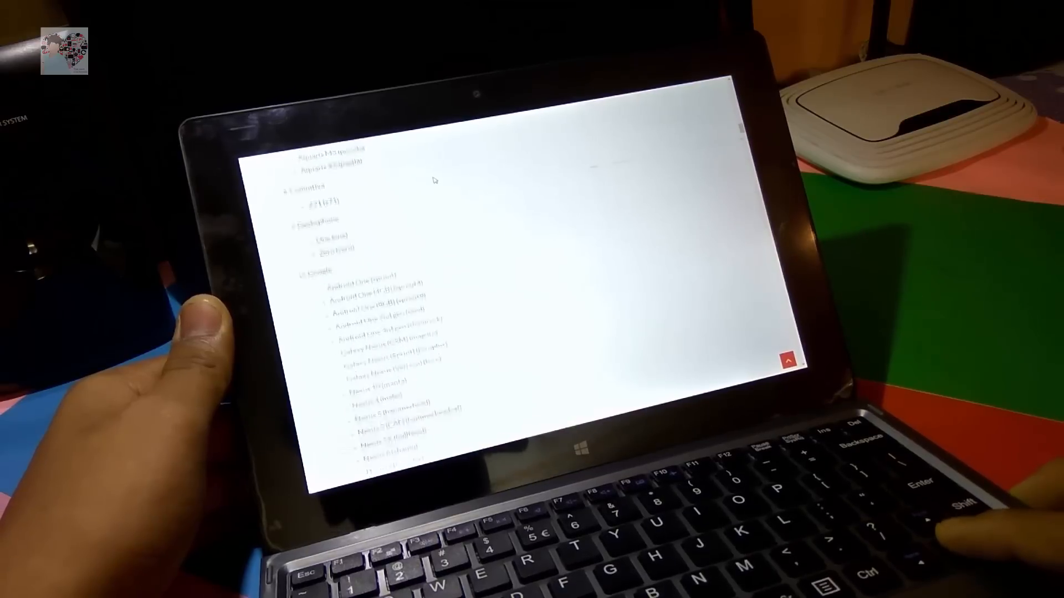
pyautogui.scroll(-3)
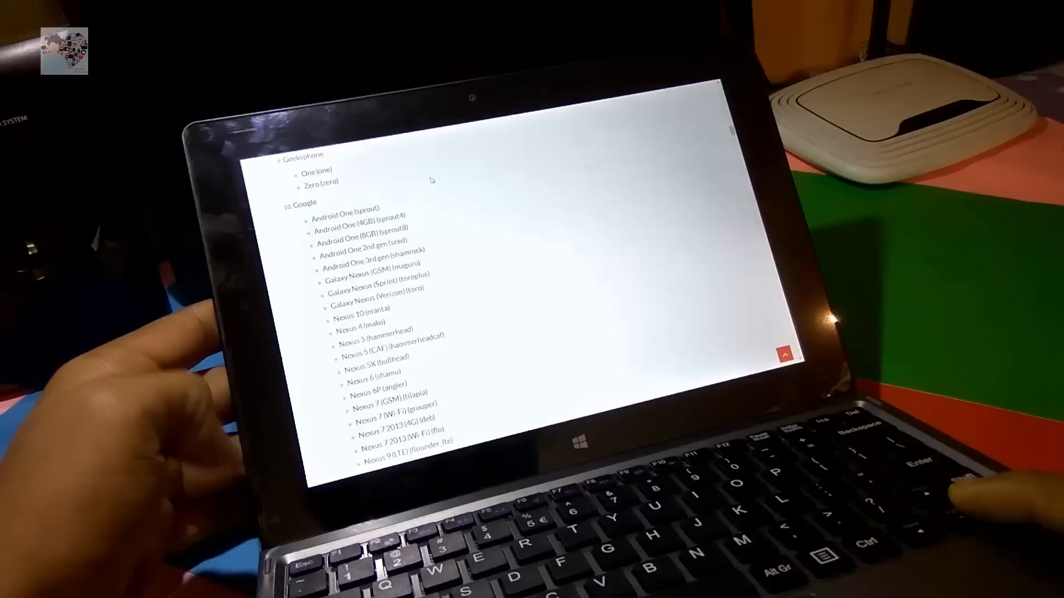
pyautogui.scroll(-3)
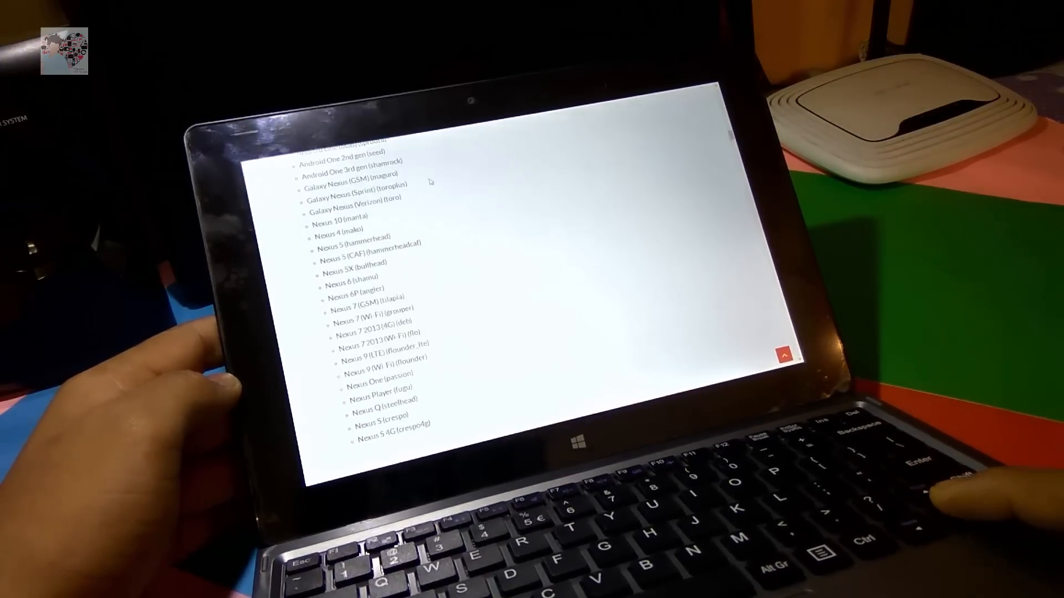
pyautogui.scroll(-3)
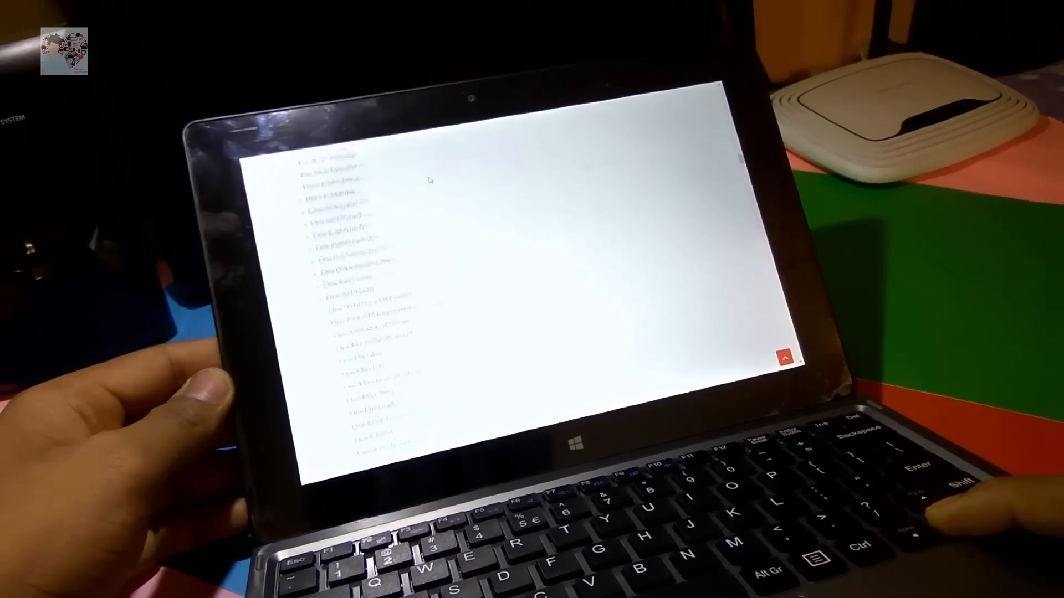
pyautogui.scroll(-3)
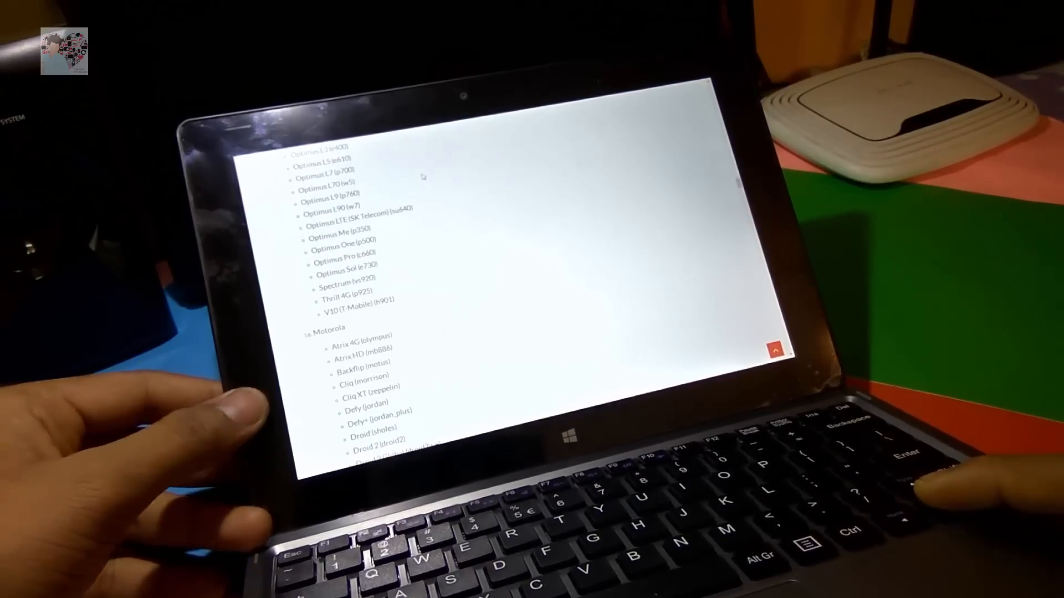
pyautogui.scroll(-3)
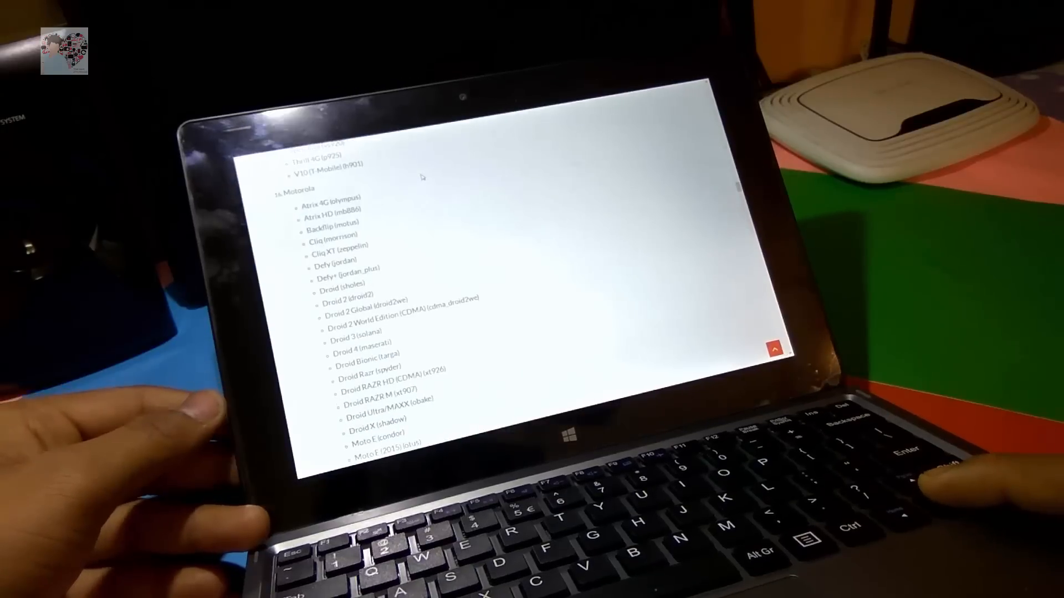
pyautogui.scroll(-3)
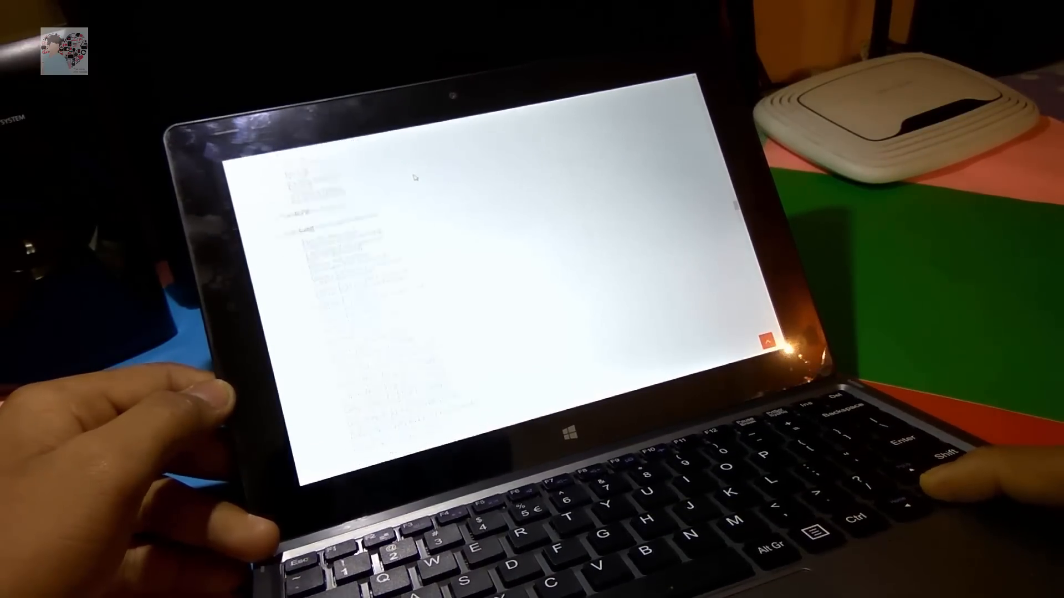
pyautogui.scroll(-3)
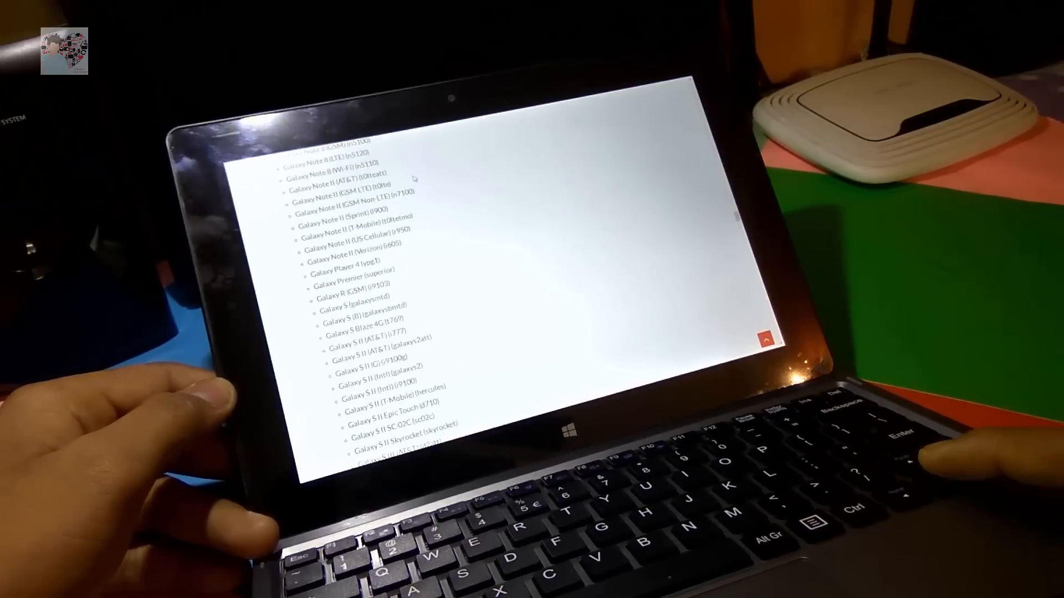
pyautogui.scroll(-3)
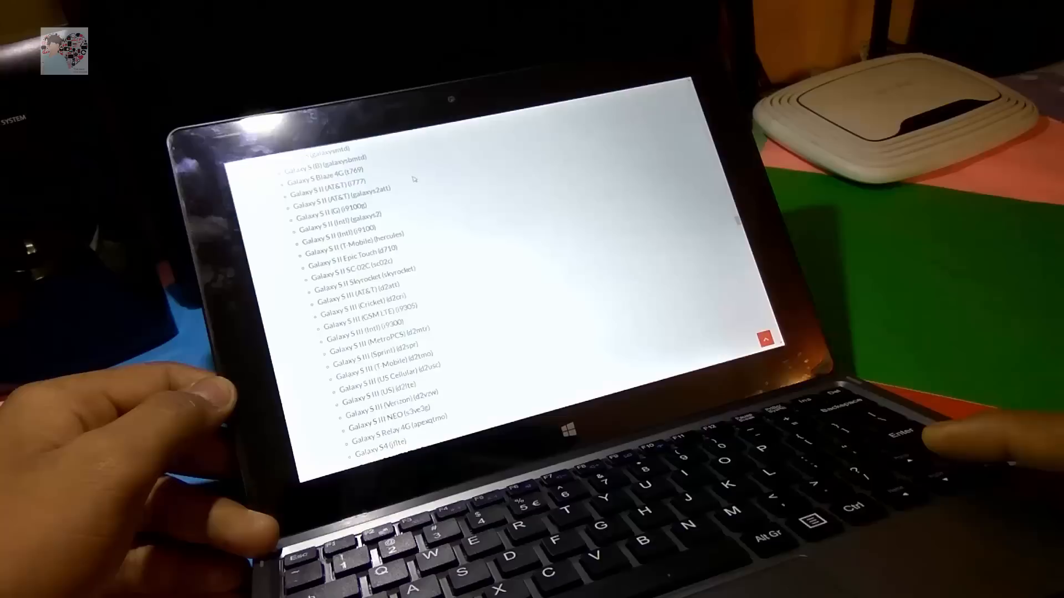
pyautogui.scroll(-3)
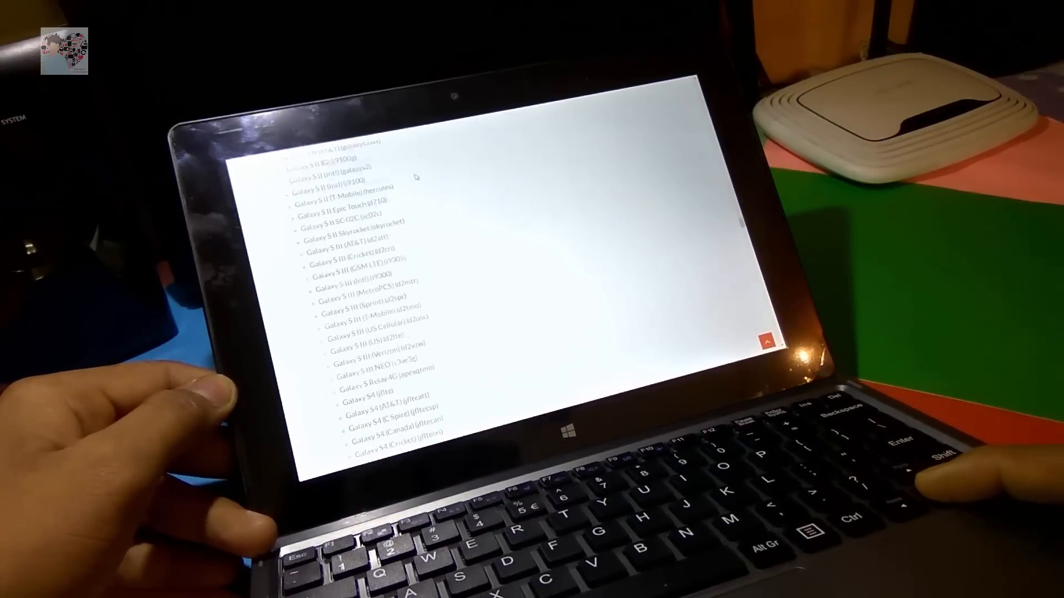
pyautogui.scroll(-3)
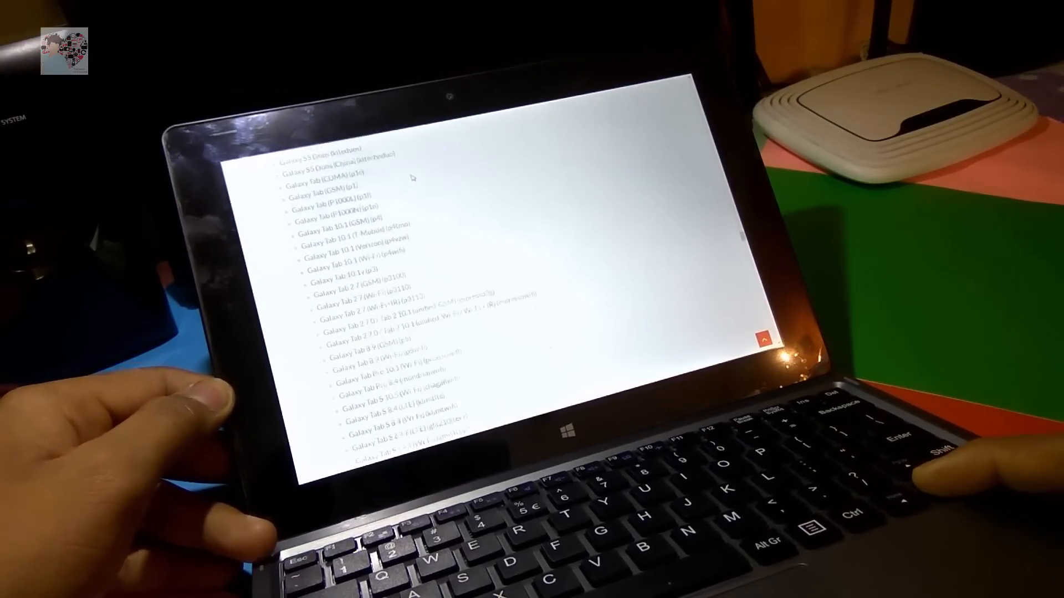
pyautogui.scroll(-3)
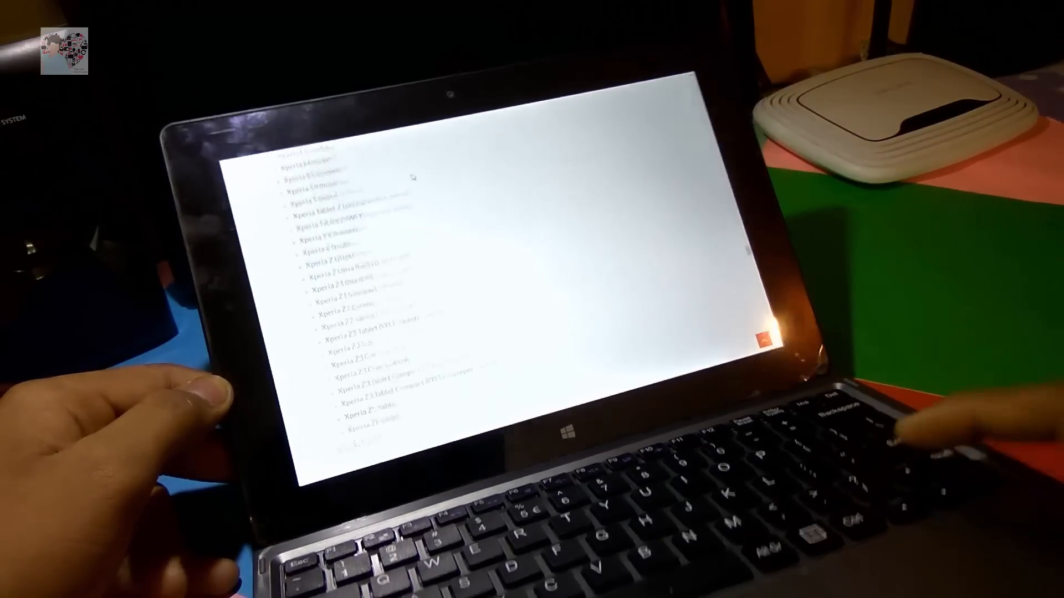
pyautogui.scroll(-3)
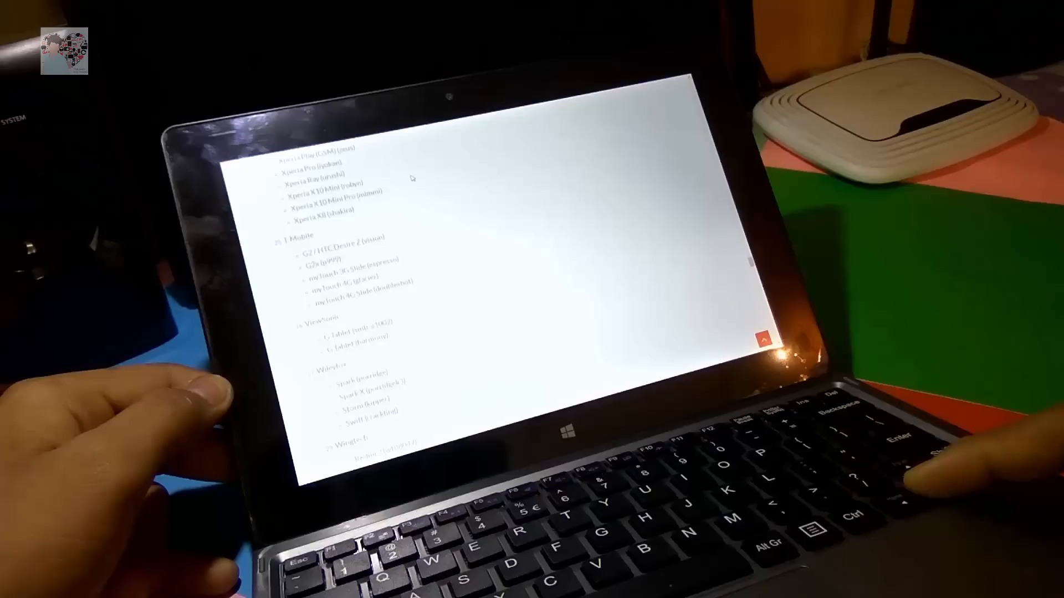
pyautogui.scroll(-3)
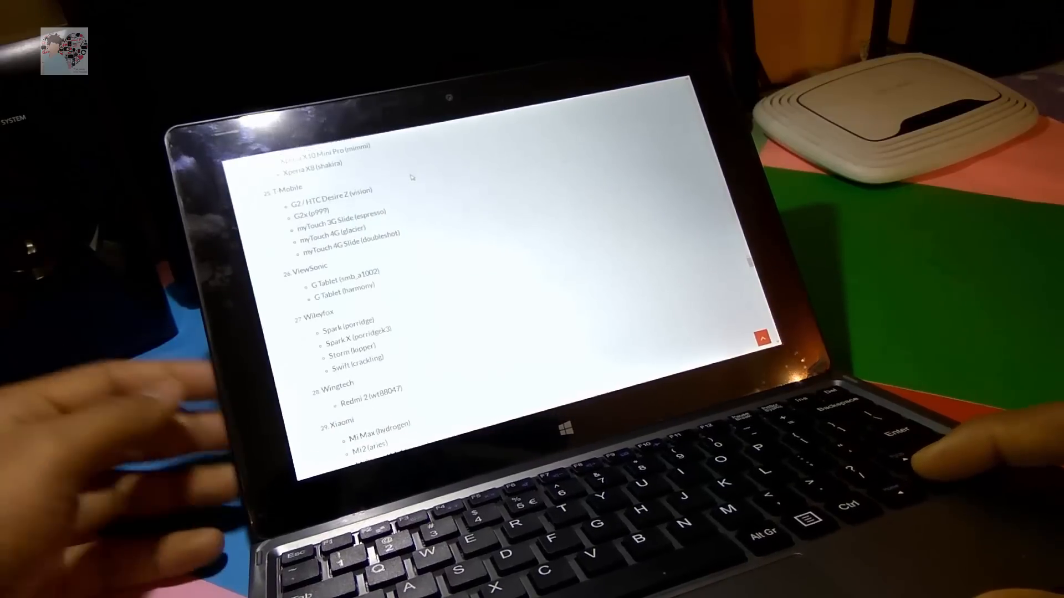
pyautogui.scroll(-3)
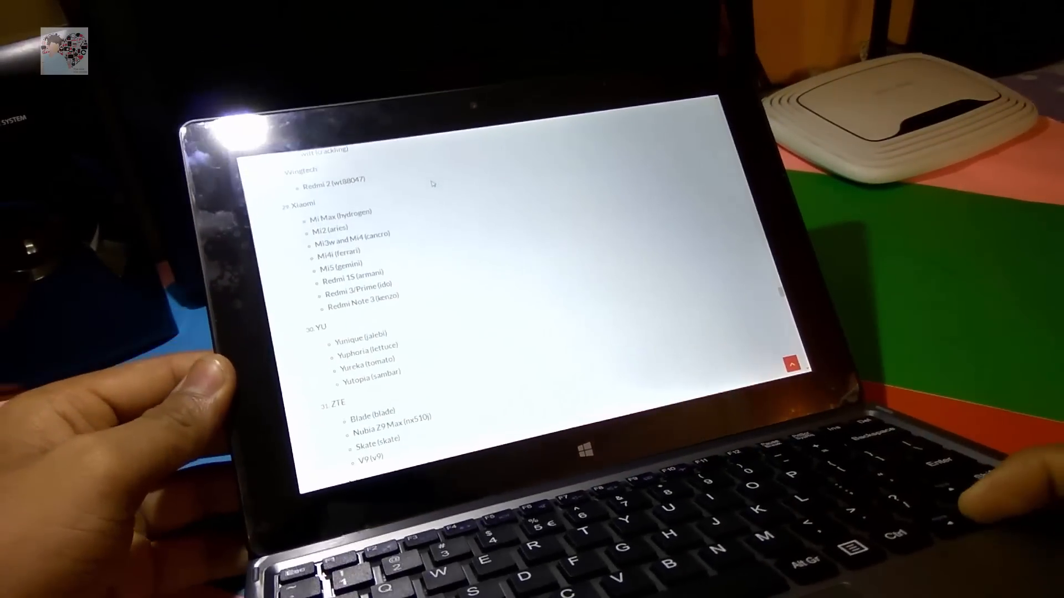
pyautogui.scroll(-3)
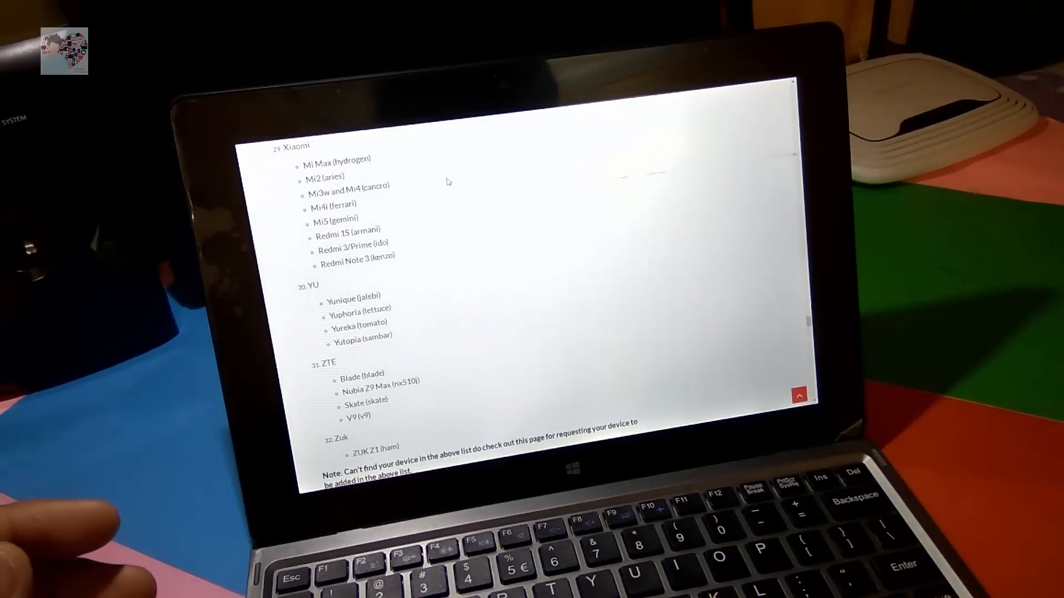
pyautogui.scroll(-3)
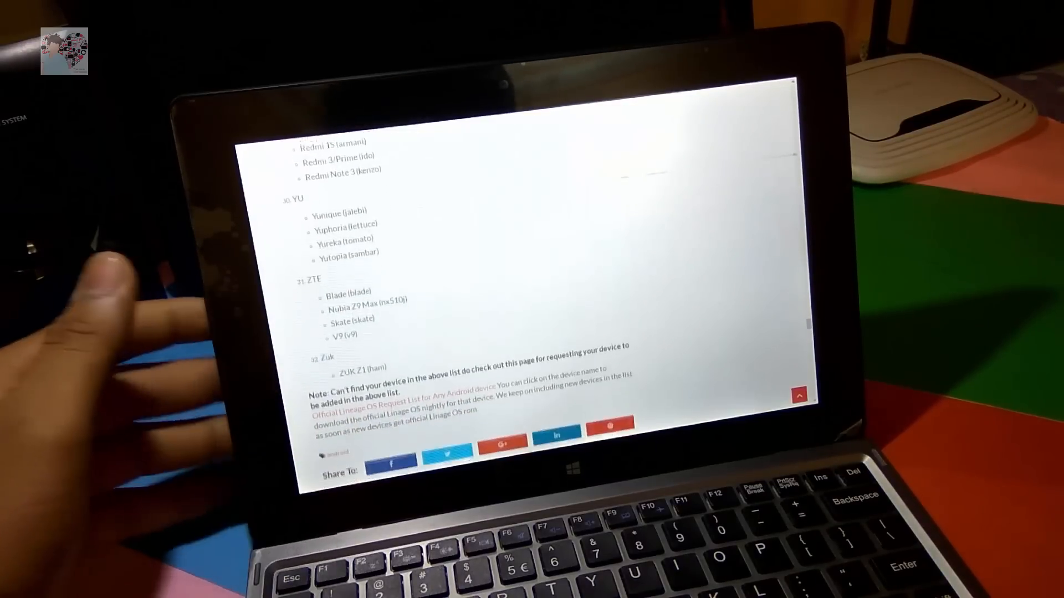